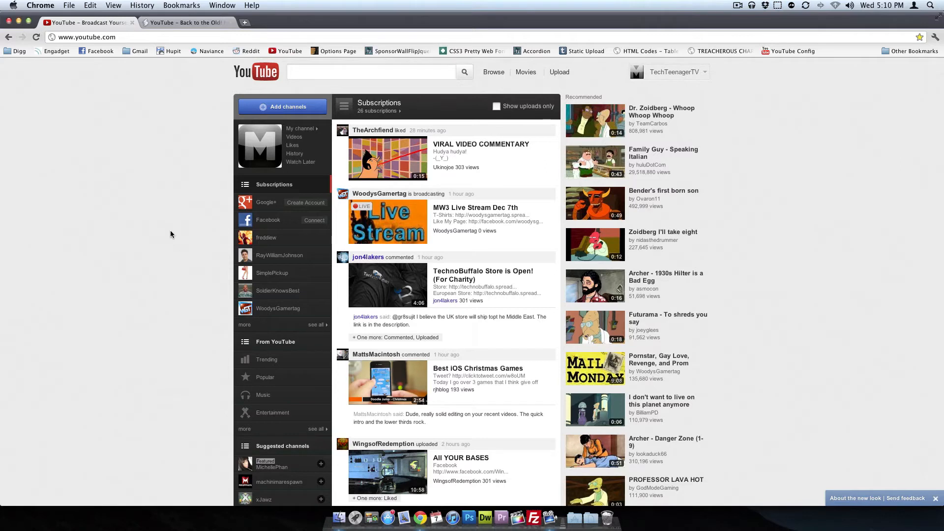
mouse_move(171, 242)
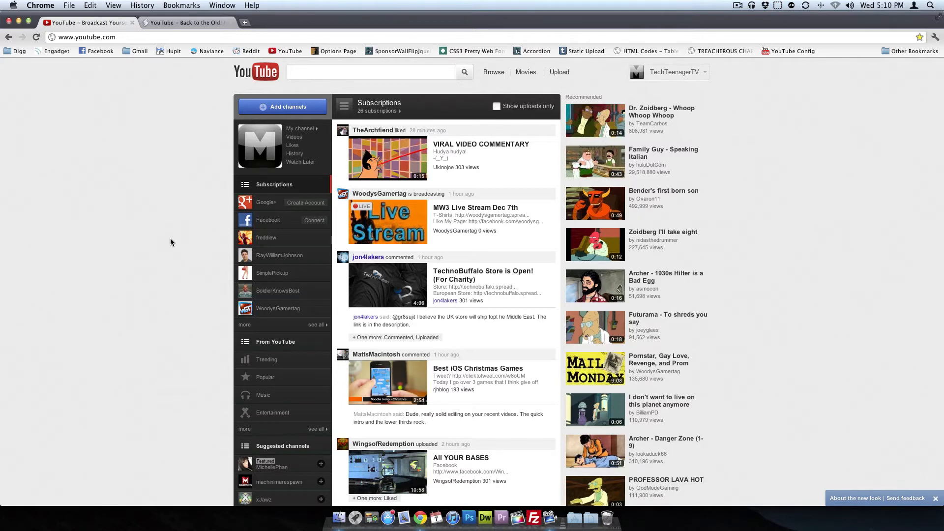
mouse_move(253, 136)
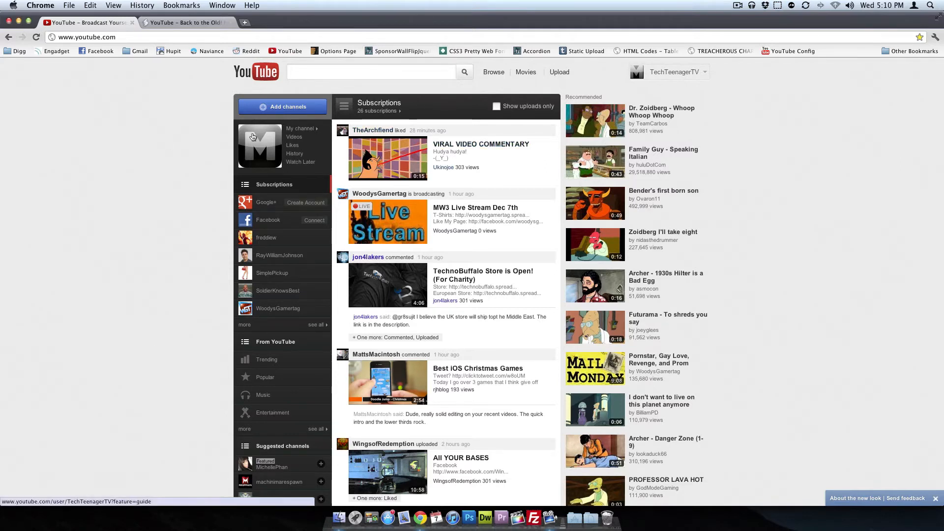
mouse_move(278, 252)
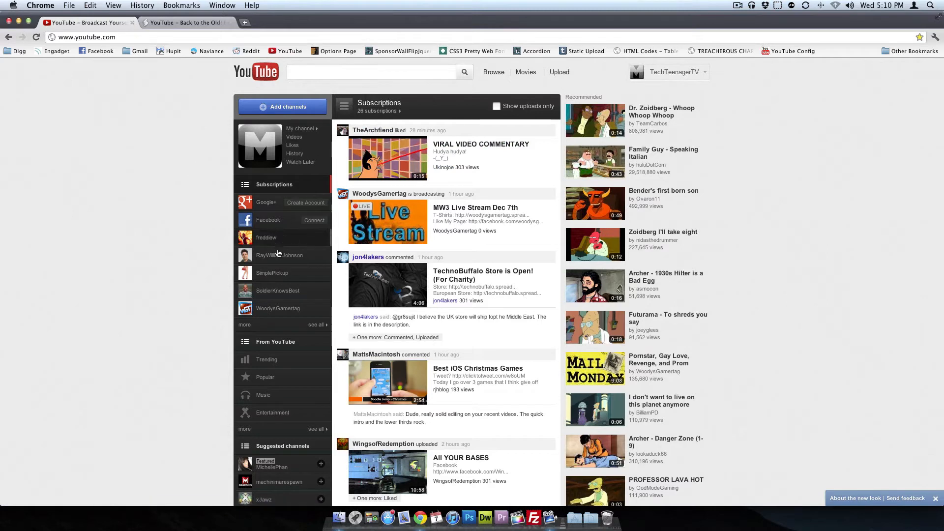
mouse_move(269, 201)
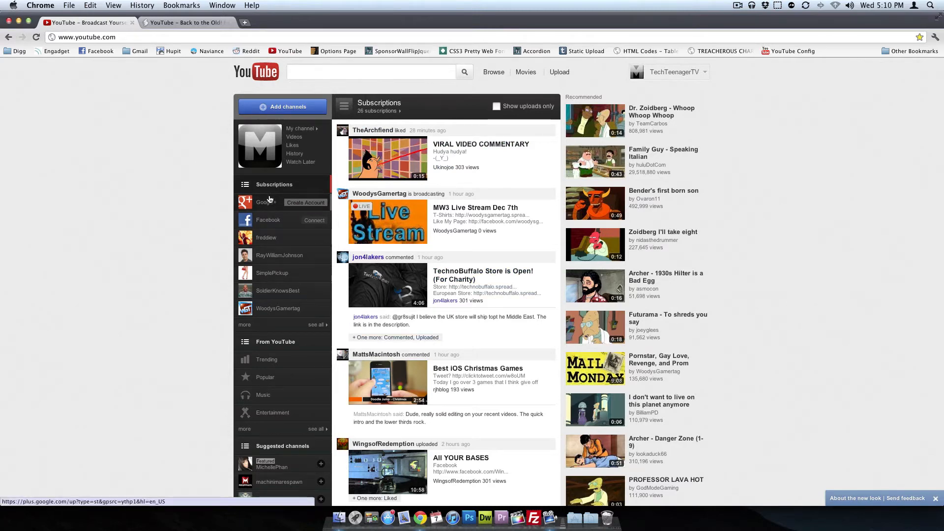
mouse_move(268, 228)
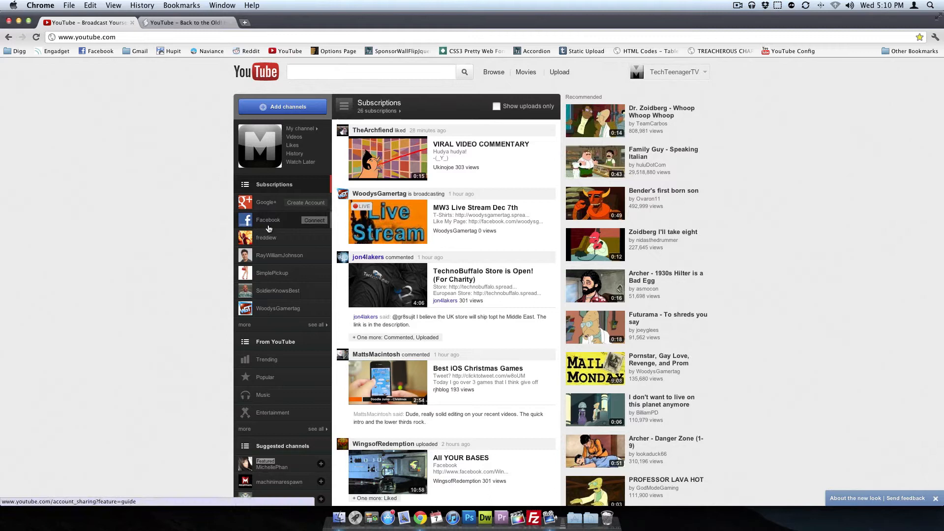
mouse_move(274, 264)
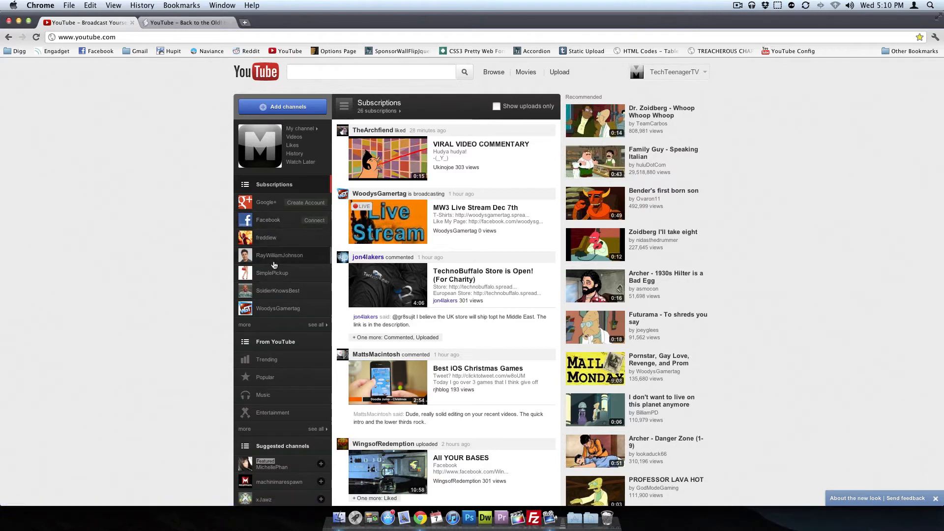
mouse_move(175, 171)
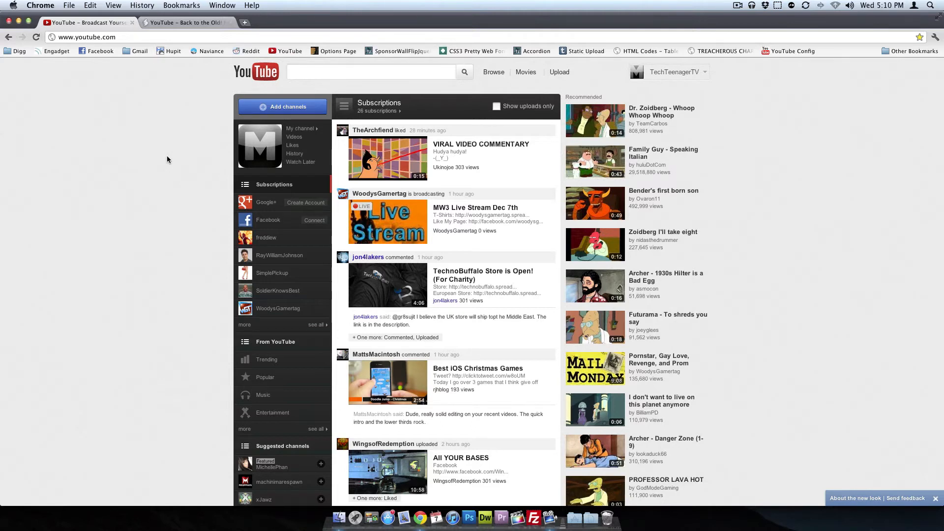
mouse_move(552, 192)
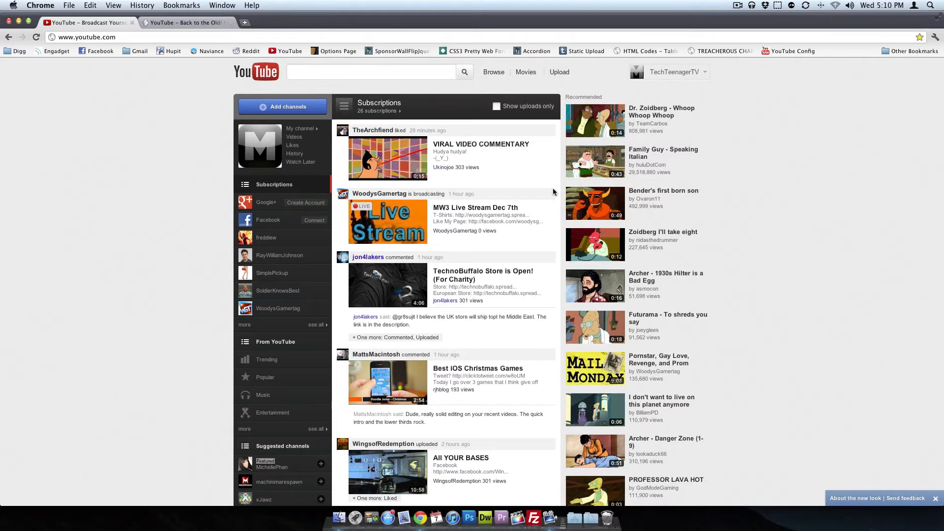
mouse_move(532, 185)
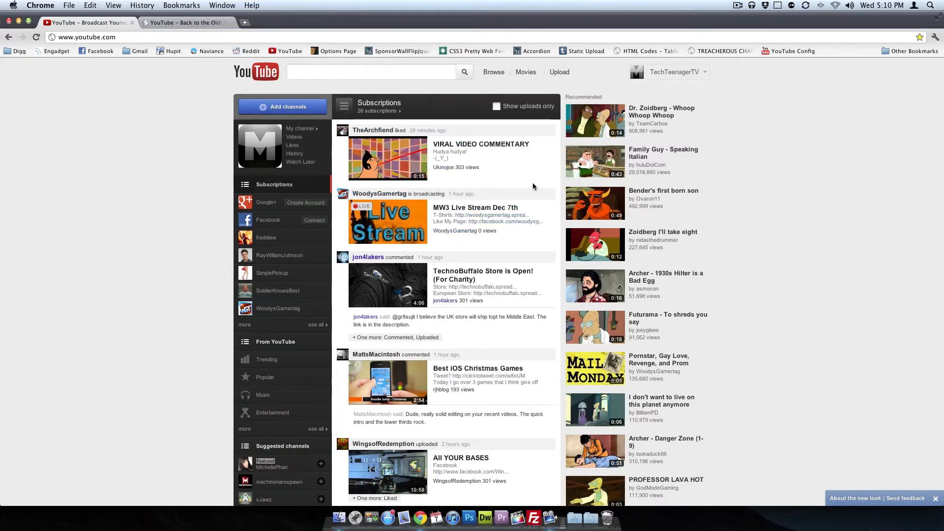
mouse_move(259, 145)
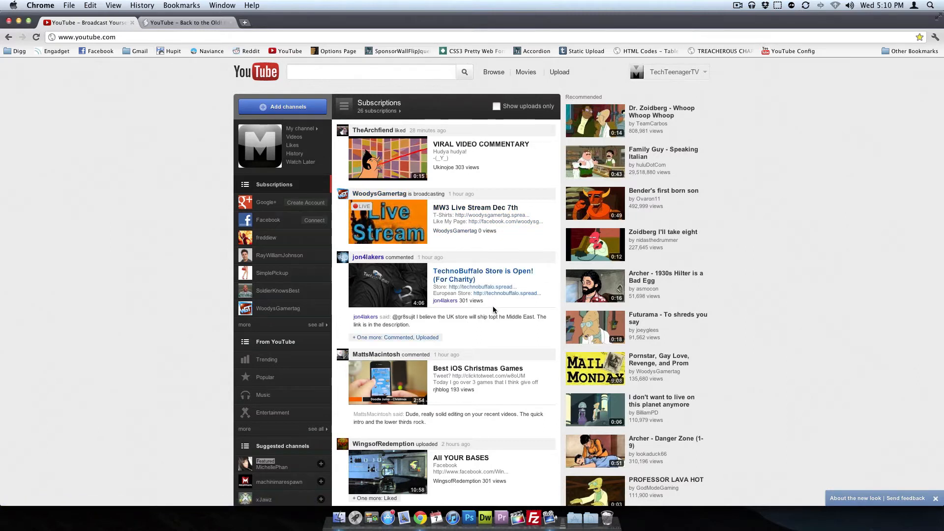
mouse_move(315, 229)
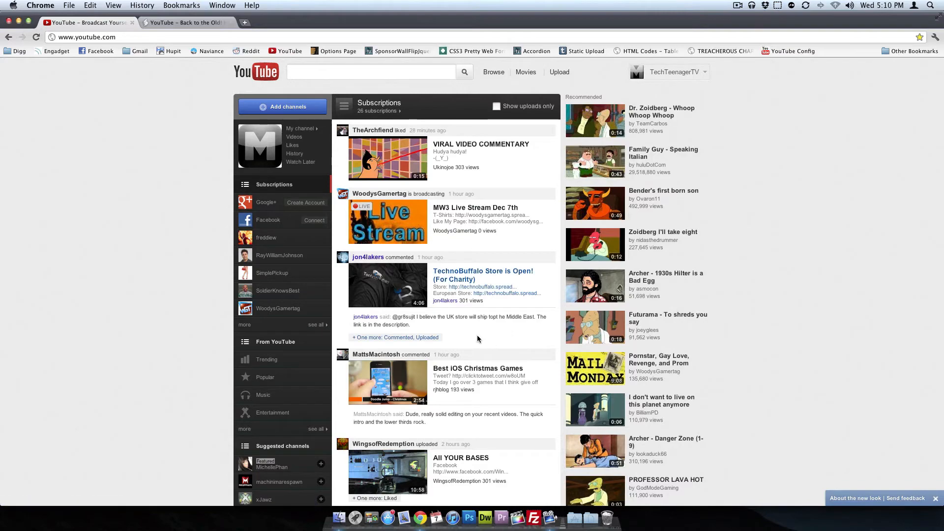
- Switch to the userscripts.org tab showing the 'YouTube - Back to the Old!' script page
scroll("down", 3)
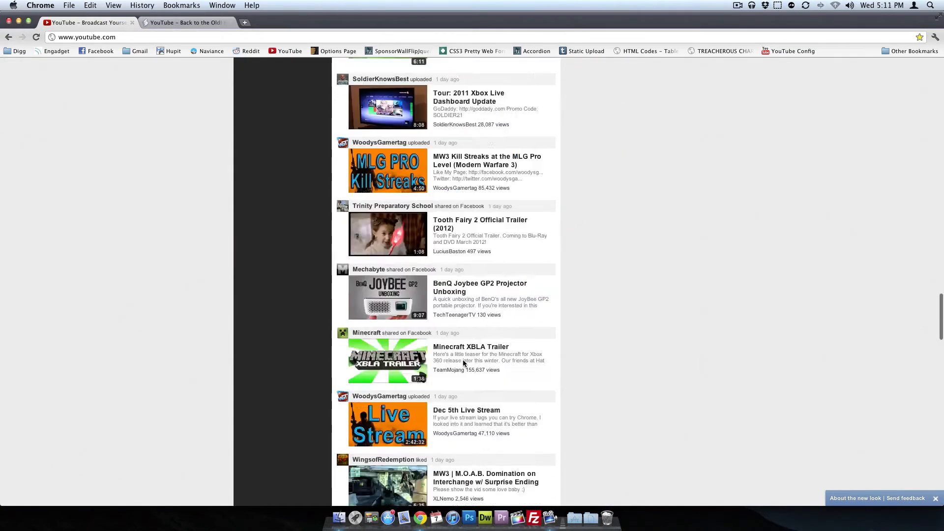
scroll("up", 3)
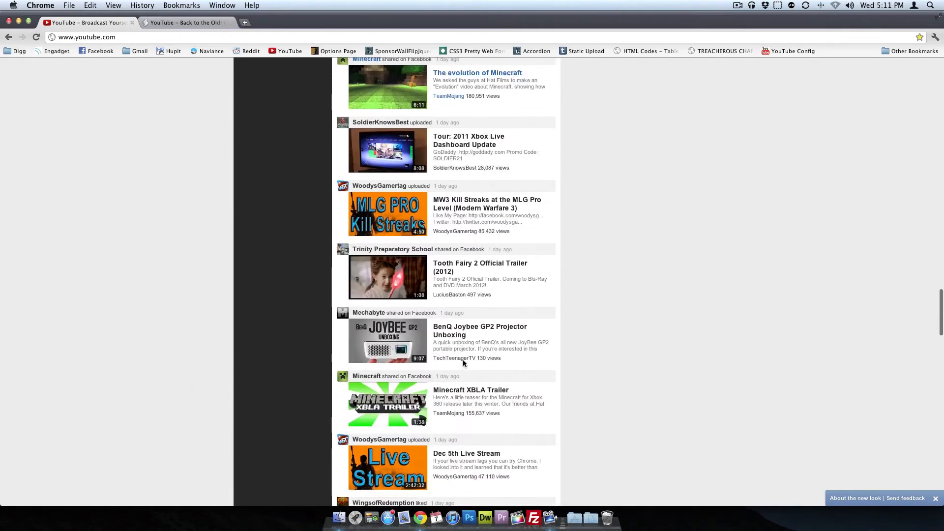
scroll("up", 3)
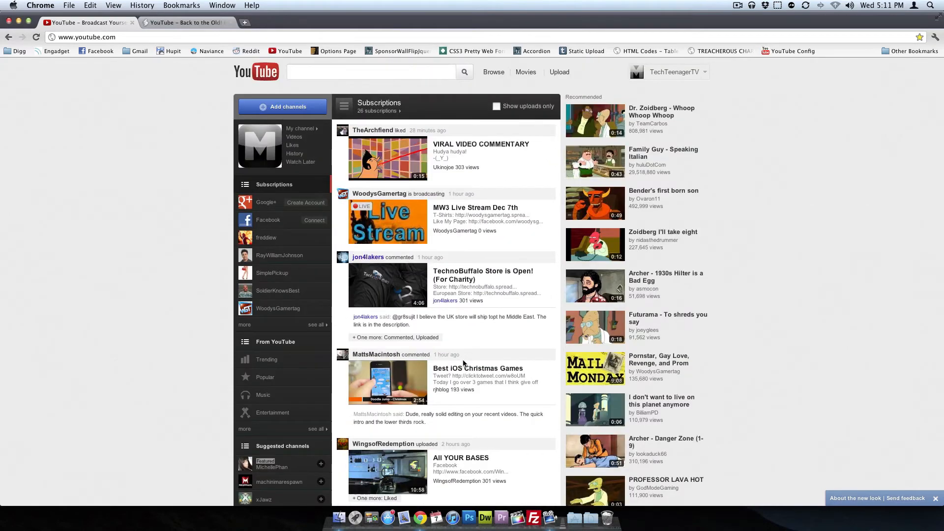
mouse_move(455, 254)
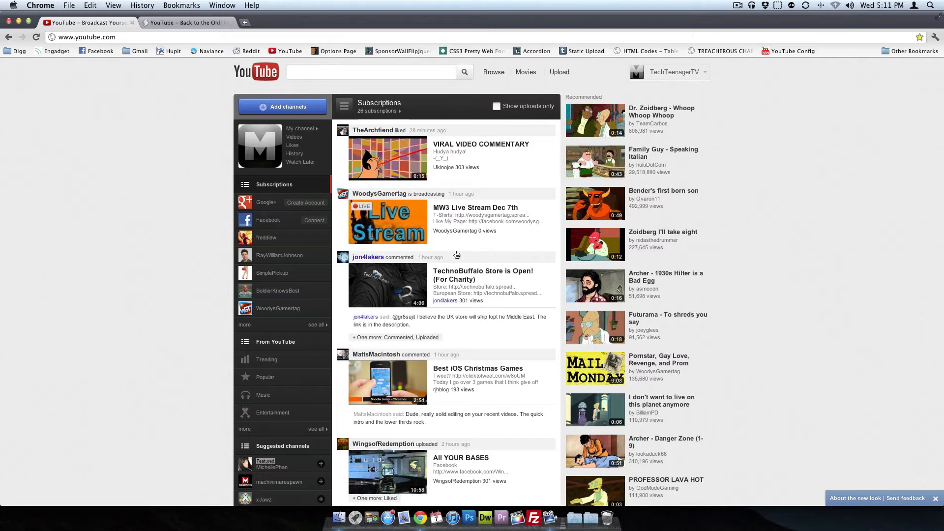
mouse_move(225, 241)
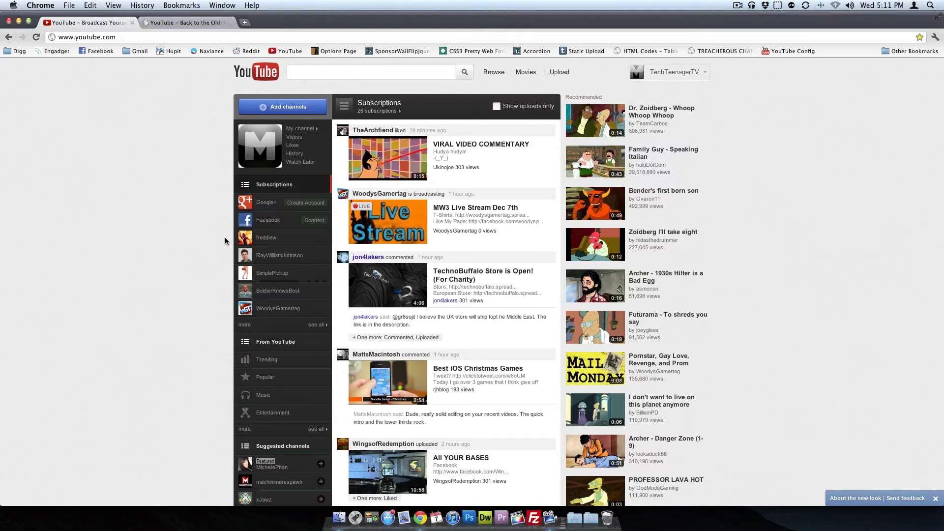
mouse_move(165, 356)
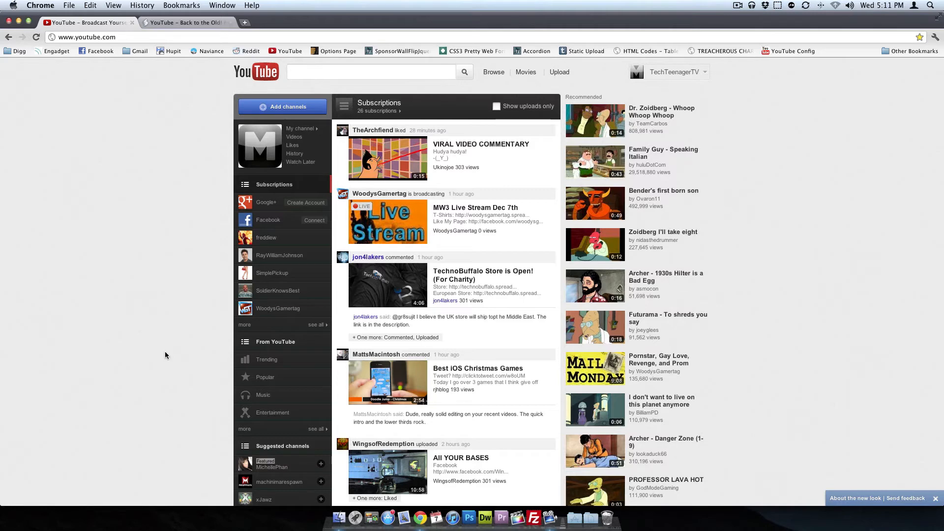
mouse_move(155, 376)
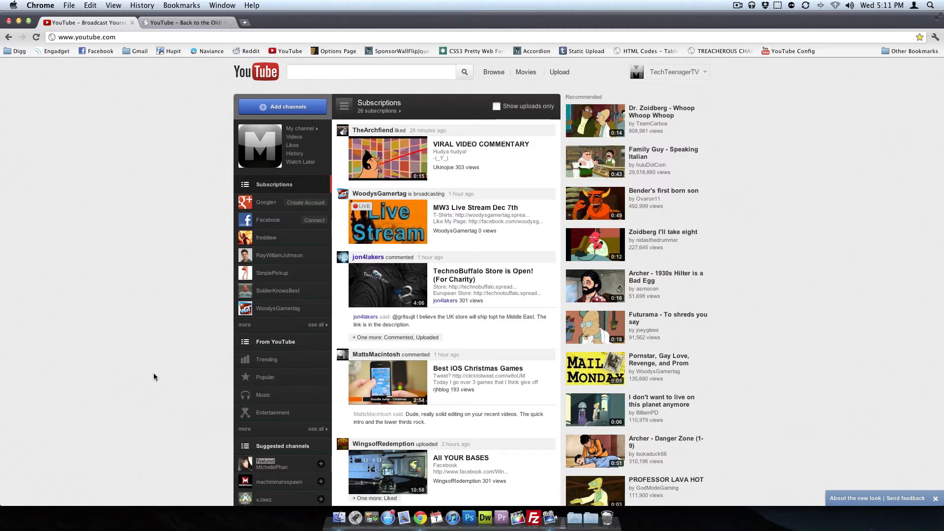
left_click(184, 22)
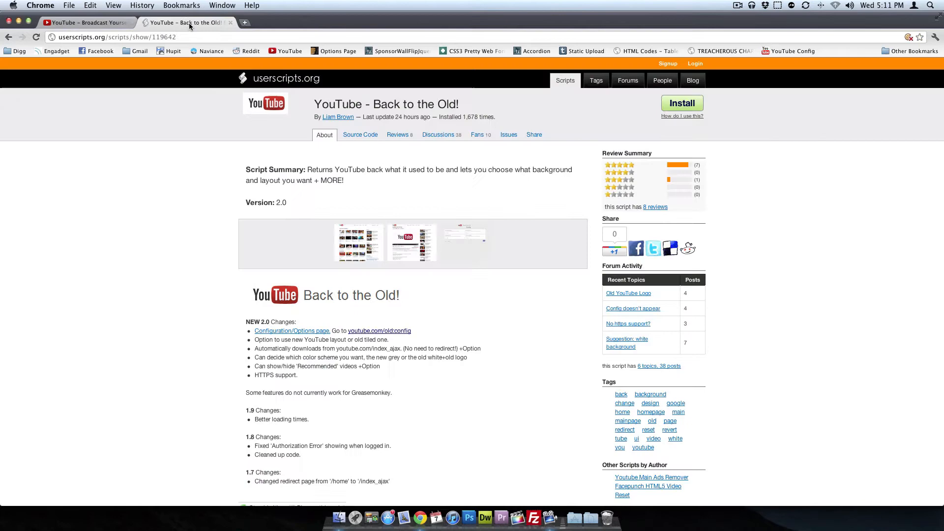
mouse_move(261, 278)
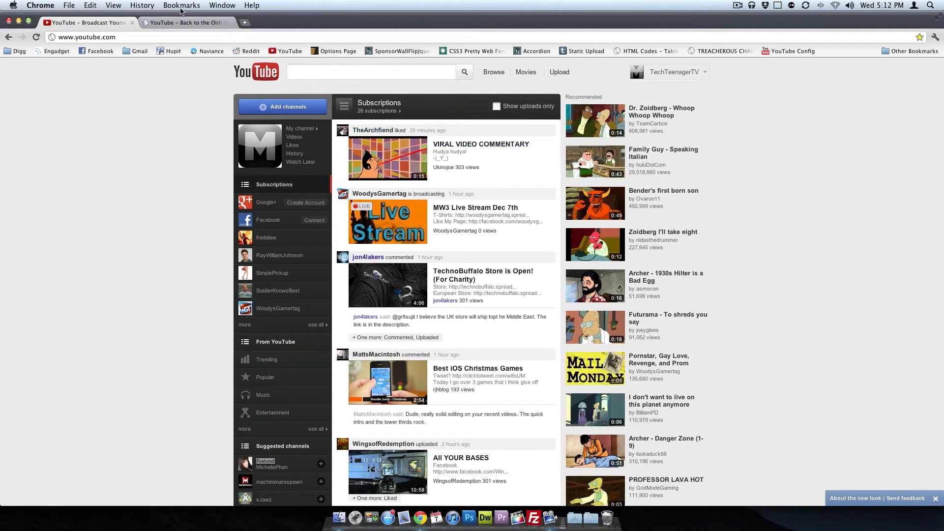
left_click(184, 23)
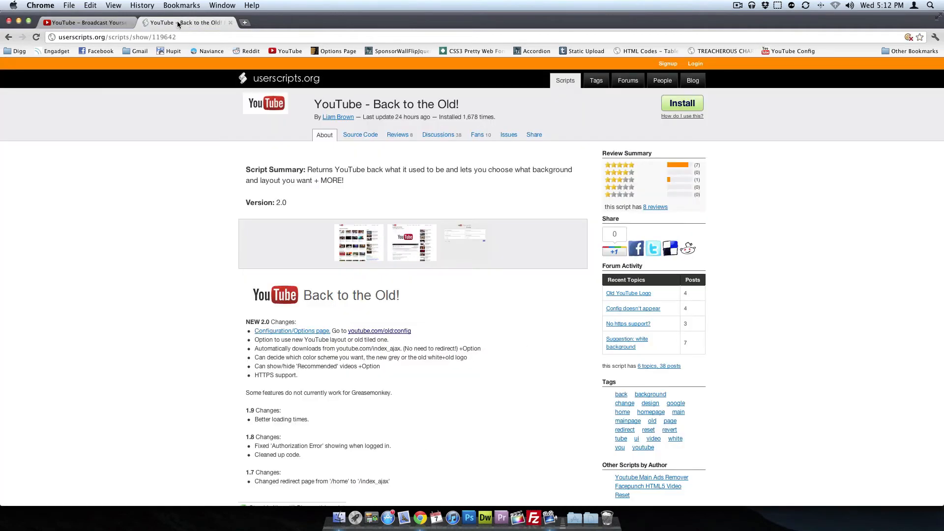
mouse_move(709, 114)
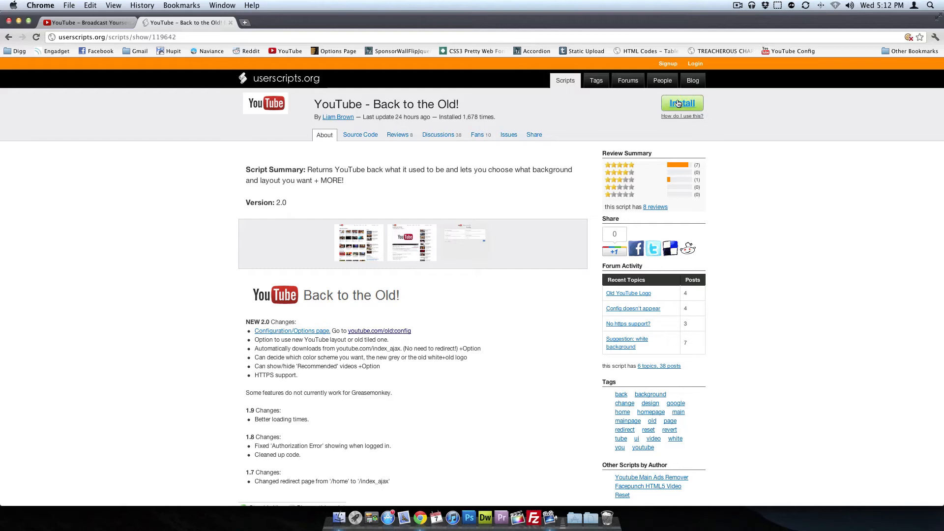
- Install the 'YouTube - Back to the Old!' script, continuing past the harm warning and confirming
left_click(681, 104)
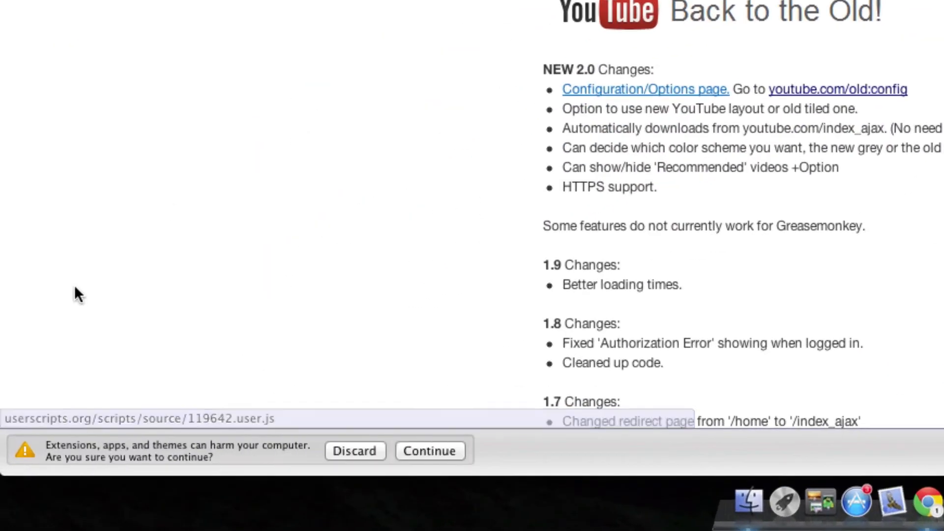
mouse_move(135, 472)
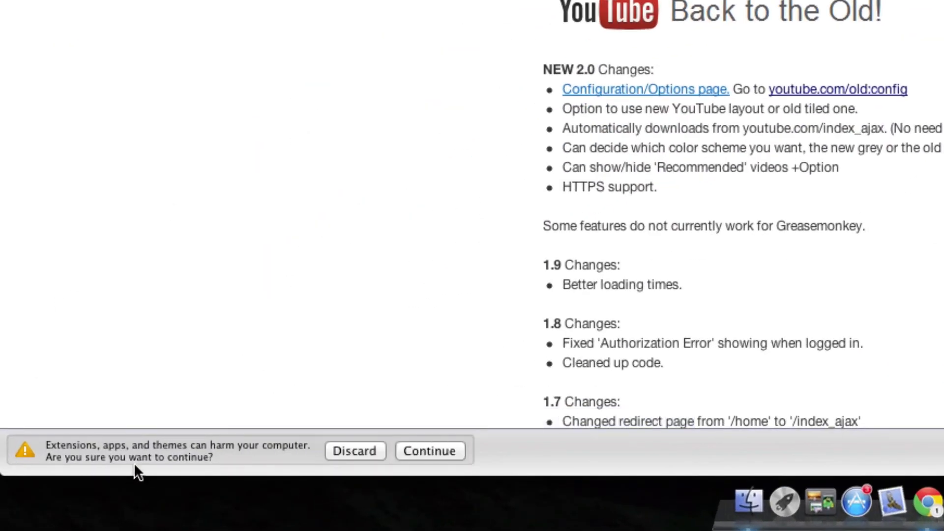
mouse_move(258, 479)
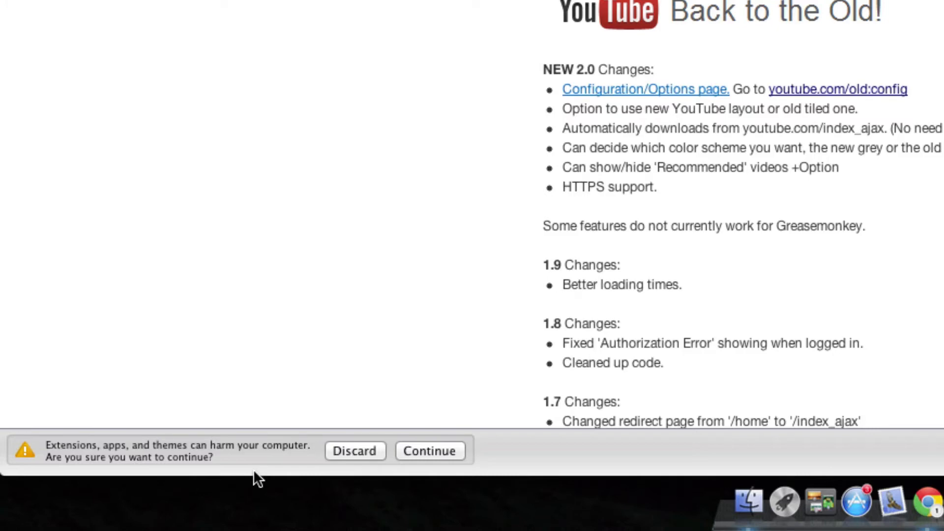
left_click(429, 450)
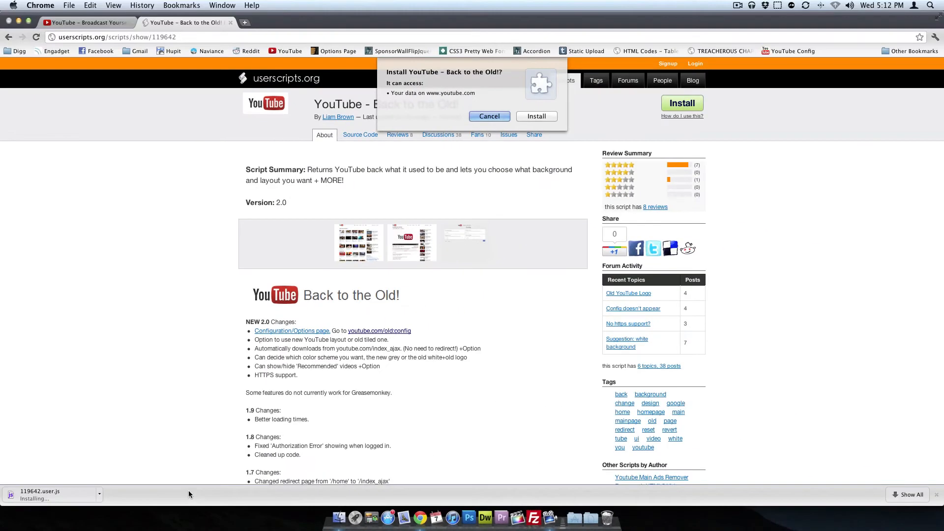
mouse_move(287, 63)
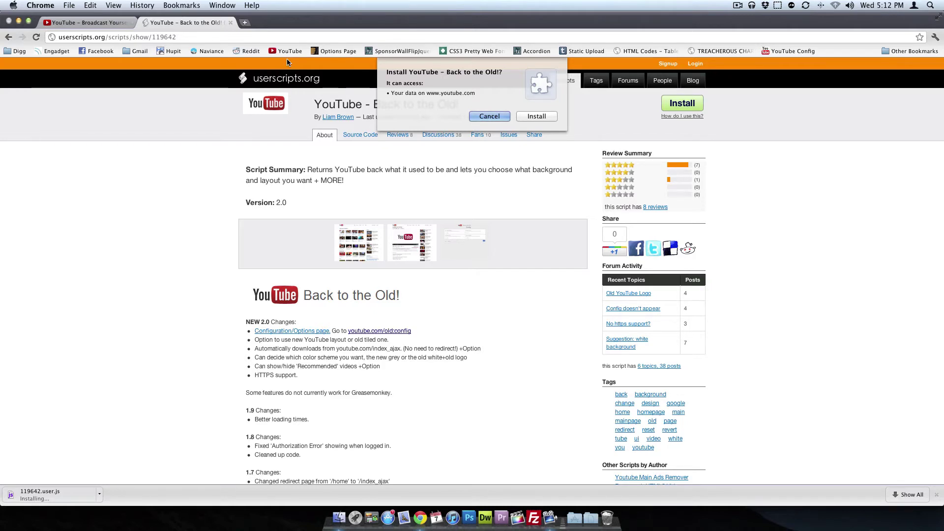
mouse_move(543, 121)
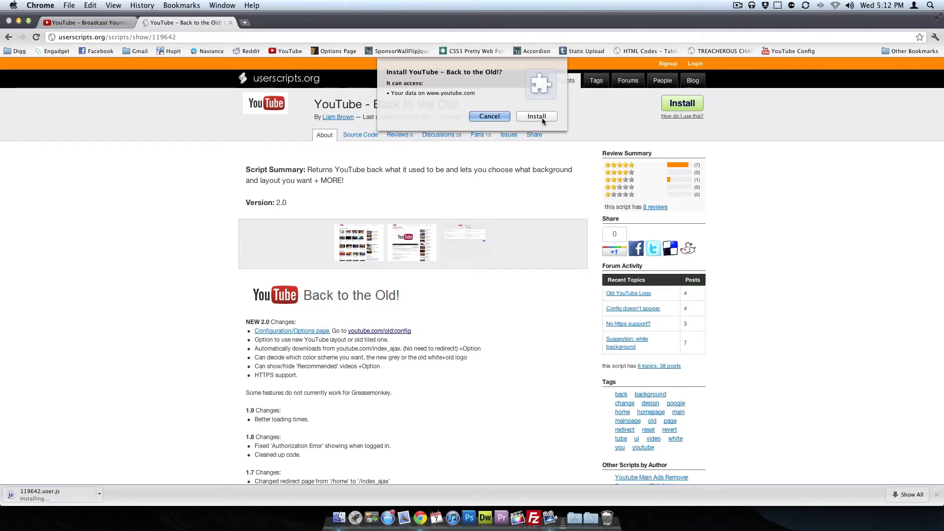
left_click(536, 116)
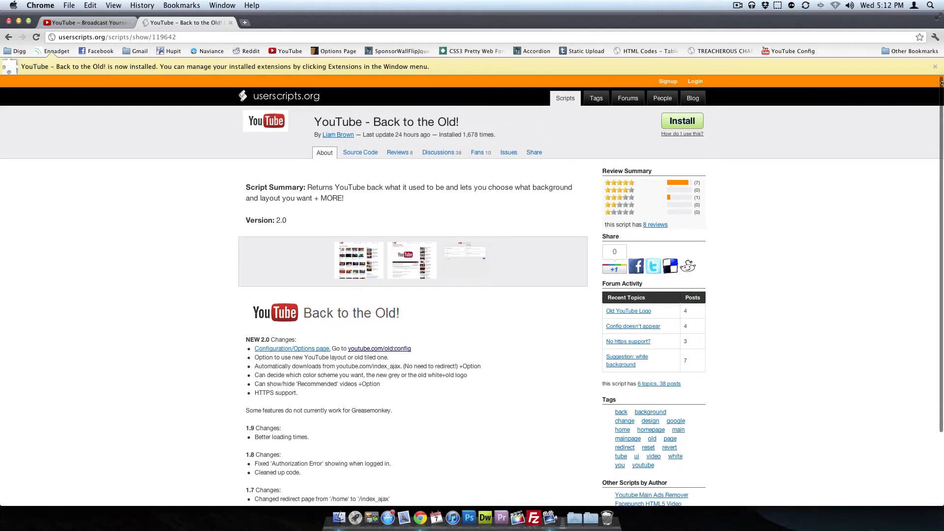
- Return to the YouTube homepage tab and reload it so the script's Config link appears
left_click(934, 65)
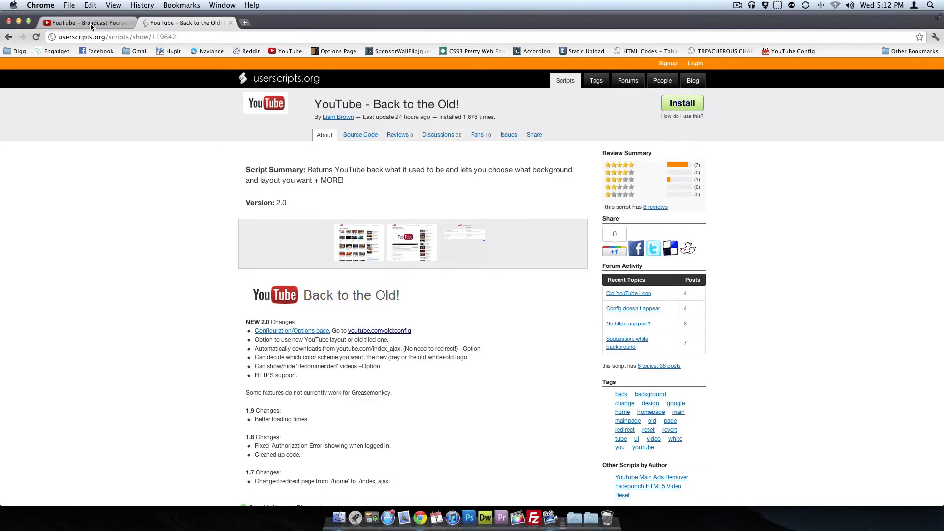
left_click(9, 36)
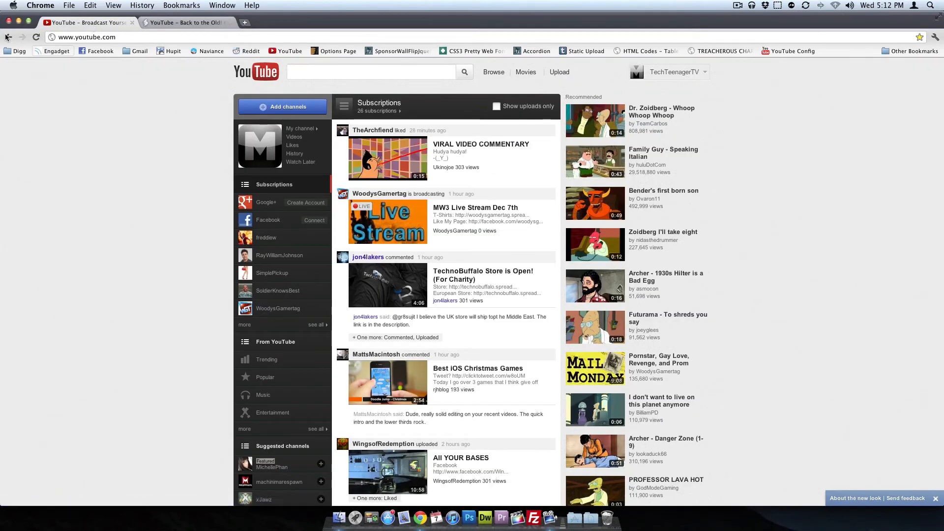
left_click(36, 37)
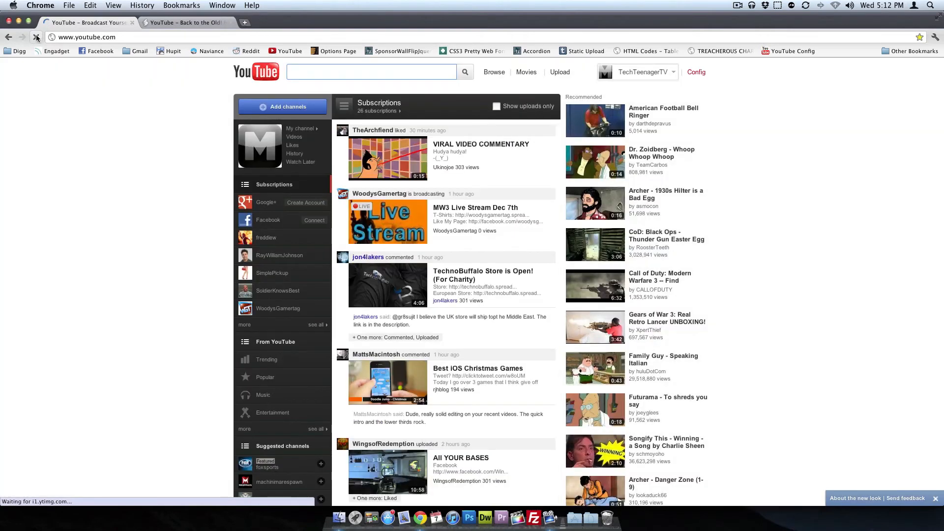
- In the script's Config, set New homepage layout Off, Homepage redirect On, New color scheme On, and save
left_click(696, 71)
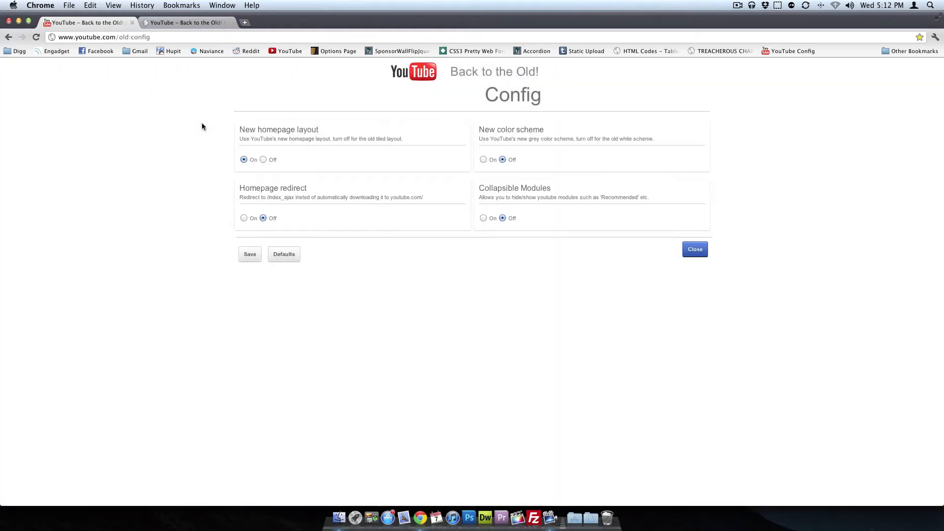
mouse_move(194, 135)
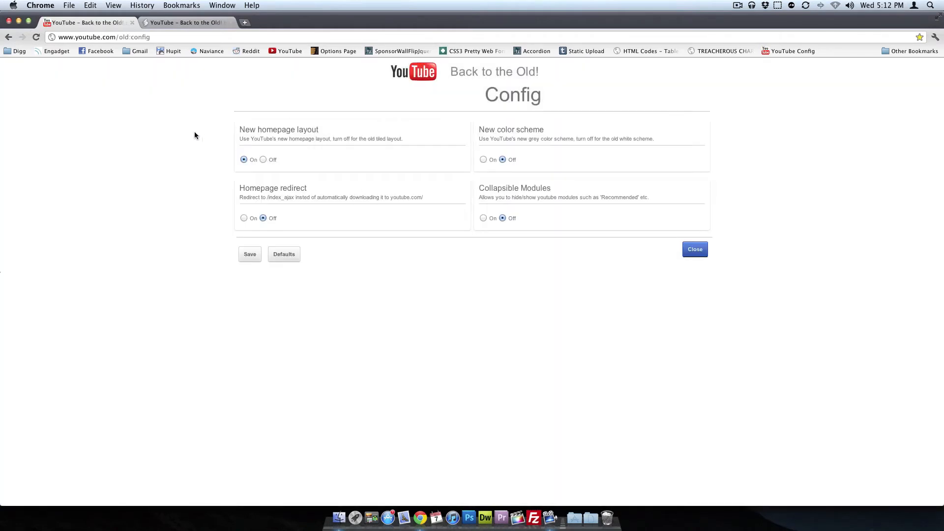
mouse_move(584, 92)
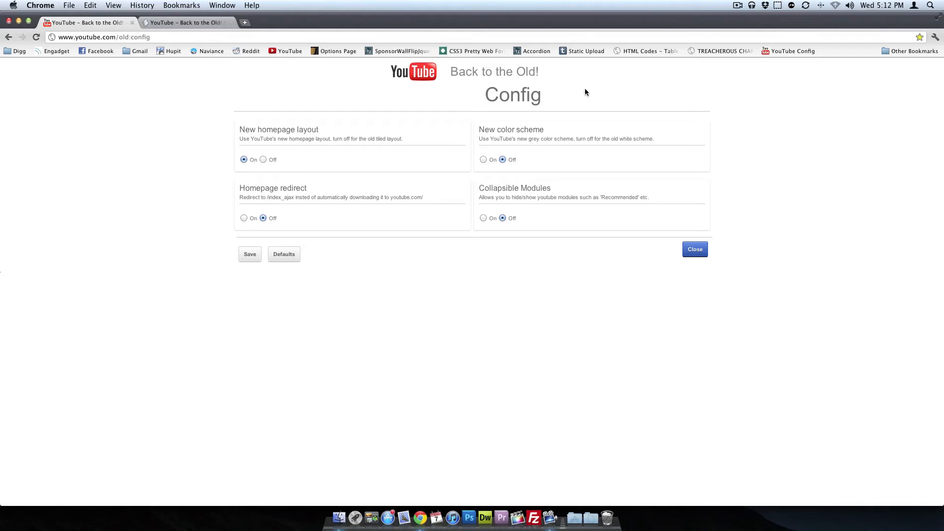
mouse_move(264, 159)
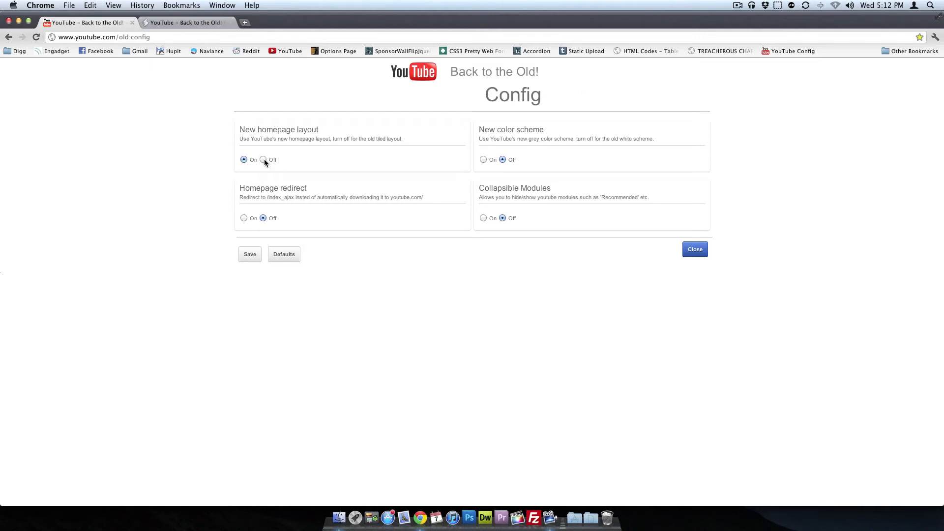
left_click(262, 160)
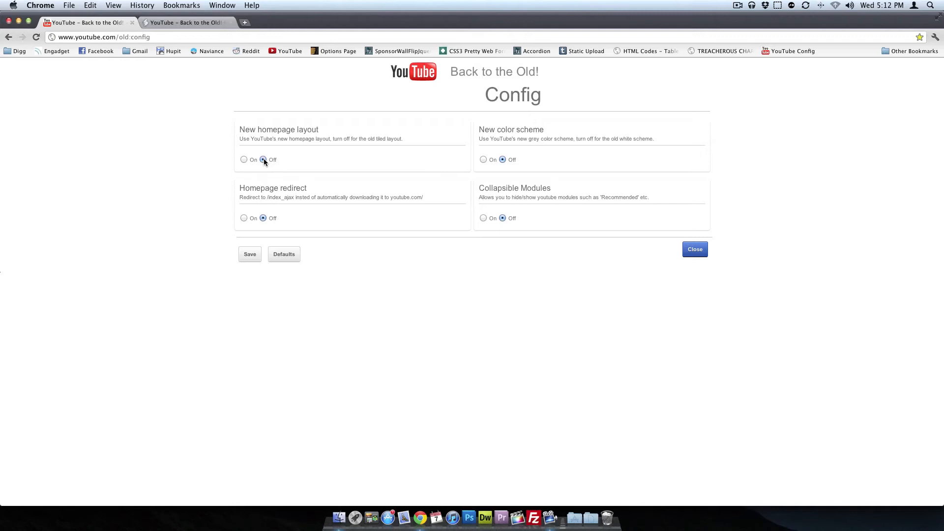
mouse_move(245, 218)
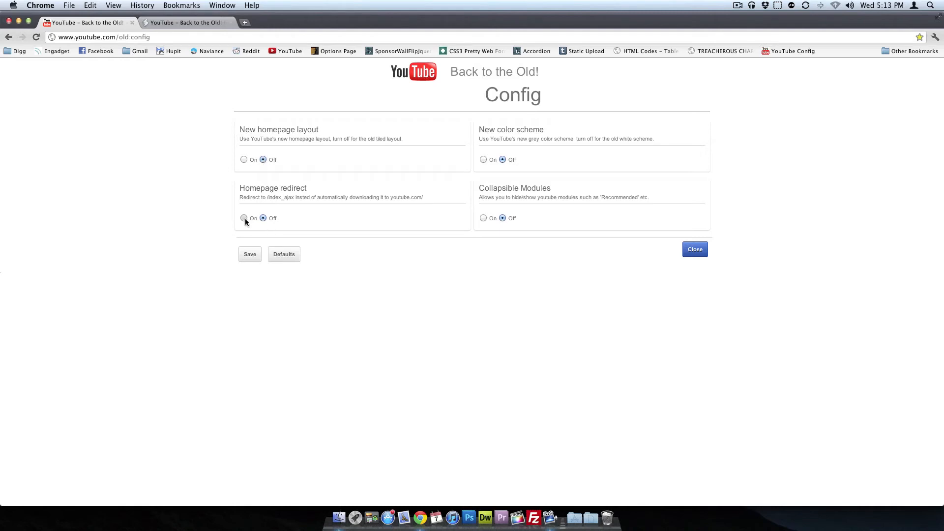
left_click(243, 218)
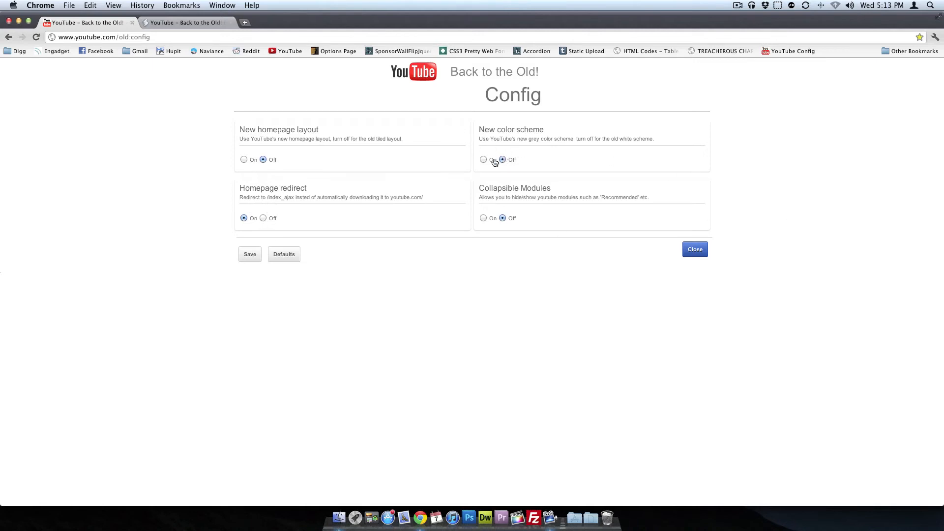
left_click(484, 160)
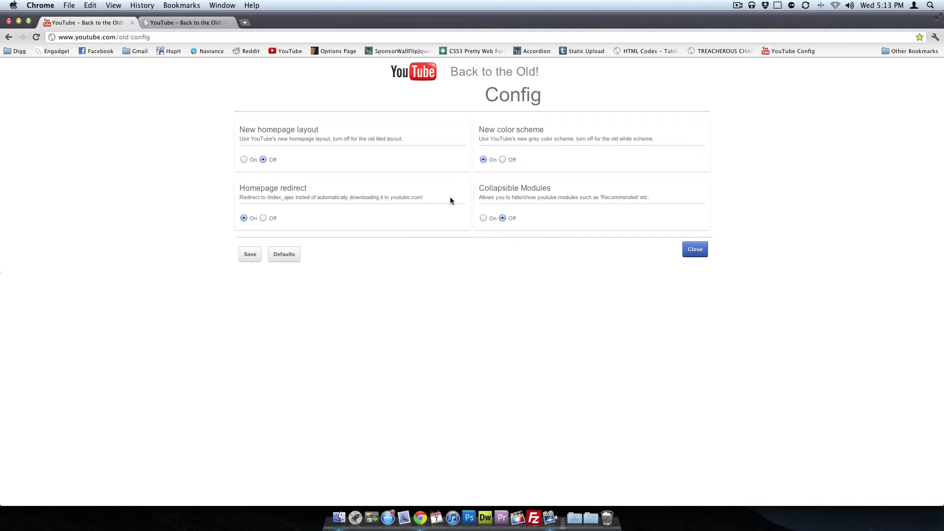
mouse_move(313, 230)
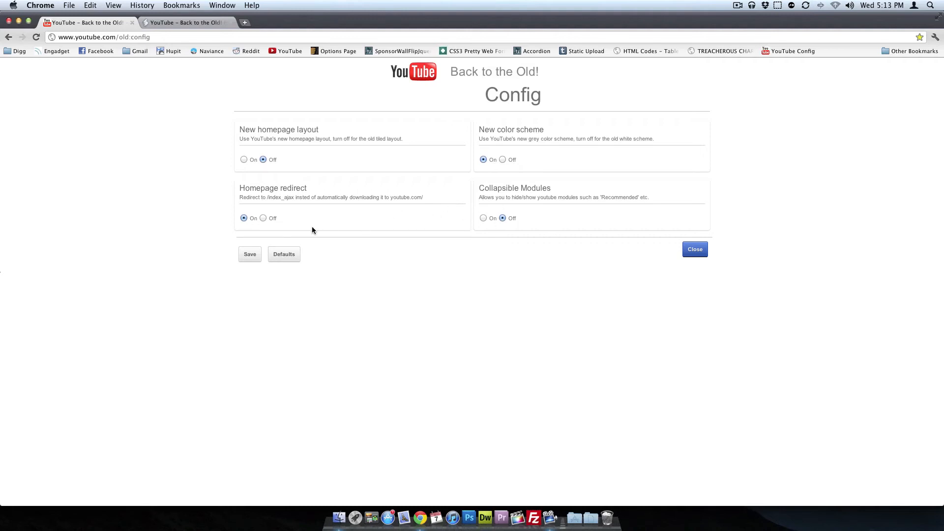
mouse_move(287, 241)
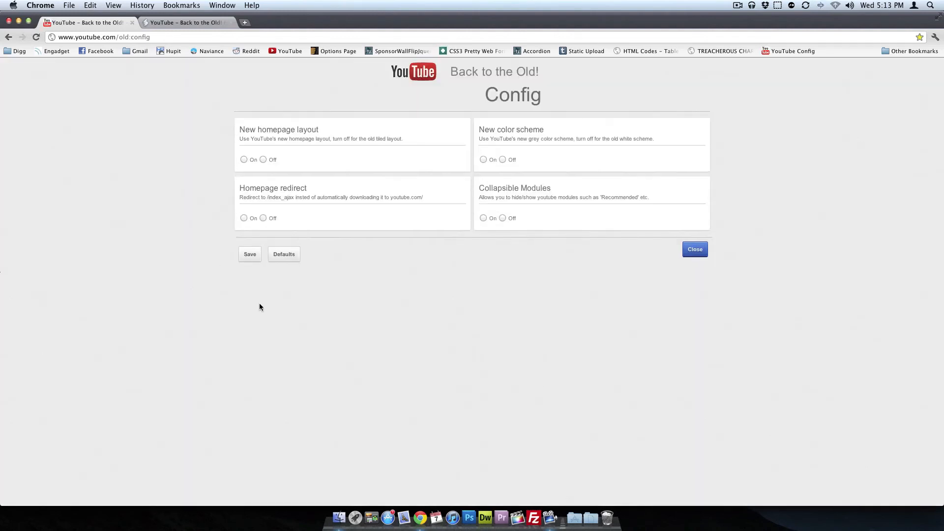
left_click(694, 249)
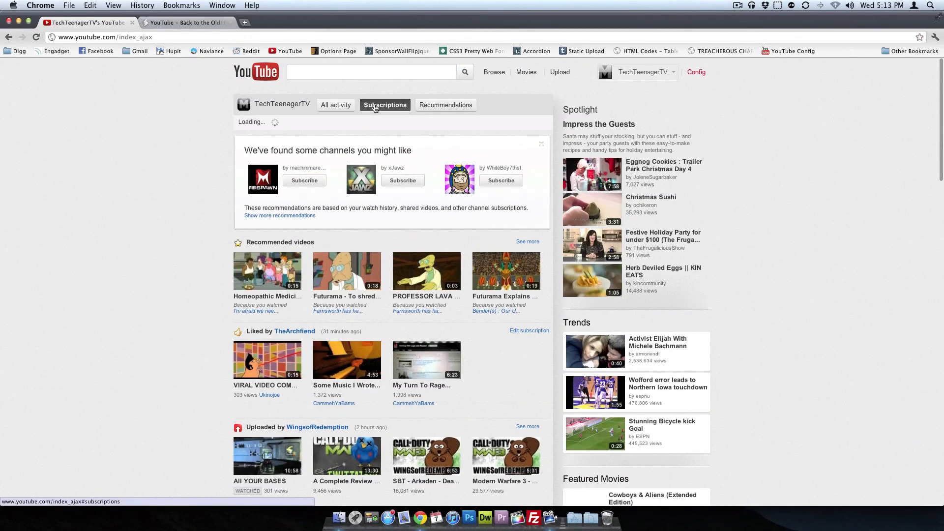
- Browse the Subscriptions feed in the old tiled layout, load more videos, and return to the top
left_click(384, 105)
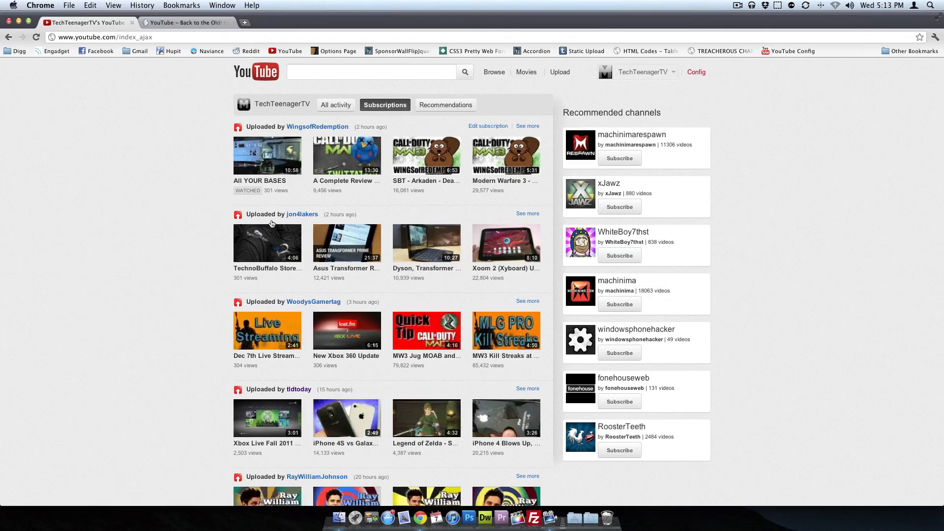
scroll("down", 3)
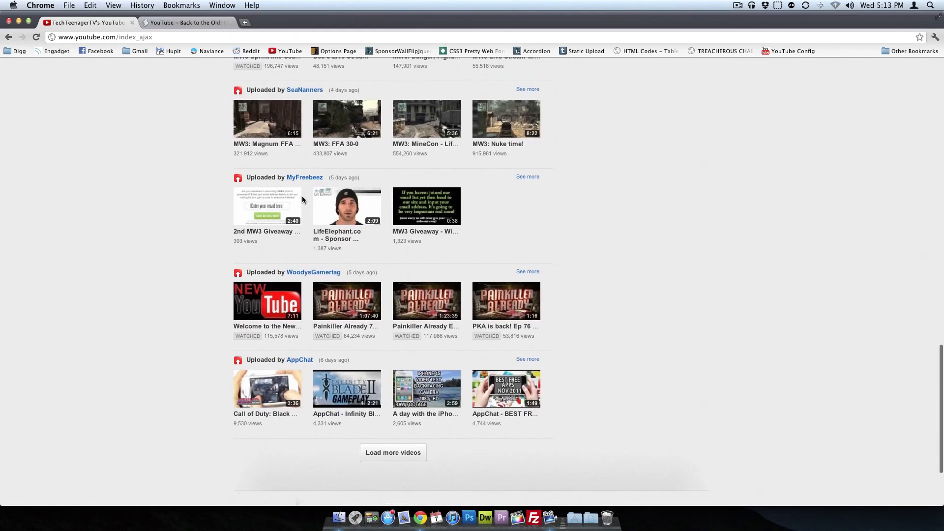
scroll("down", 3)
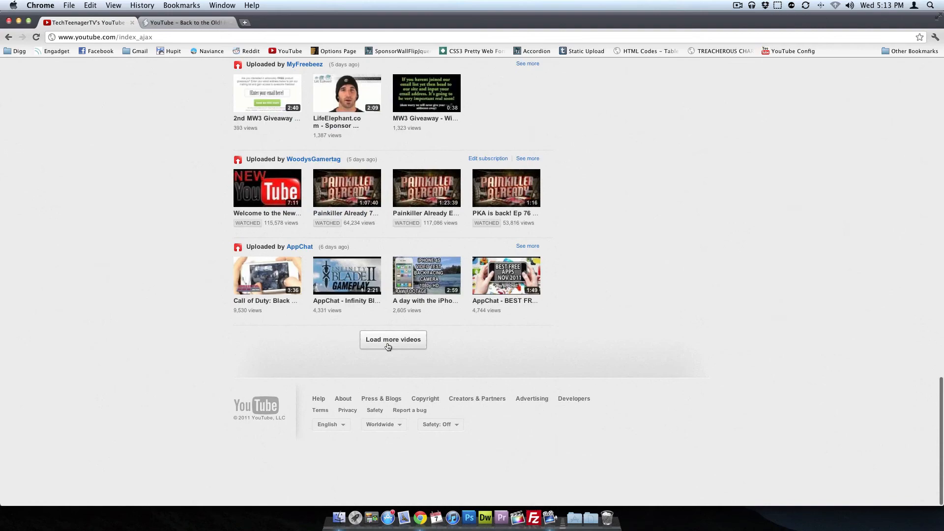
left_click(392, 339)
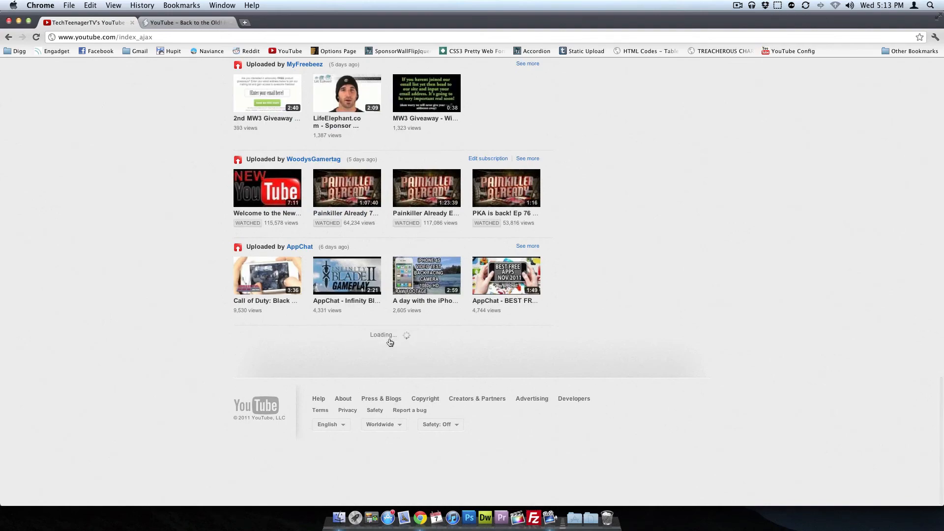
scroll("down", 3)
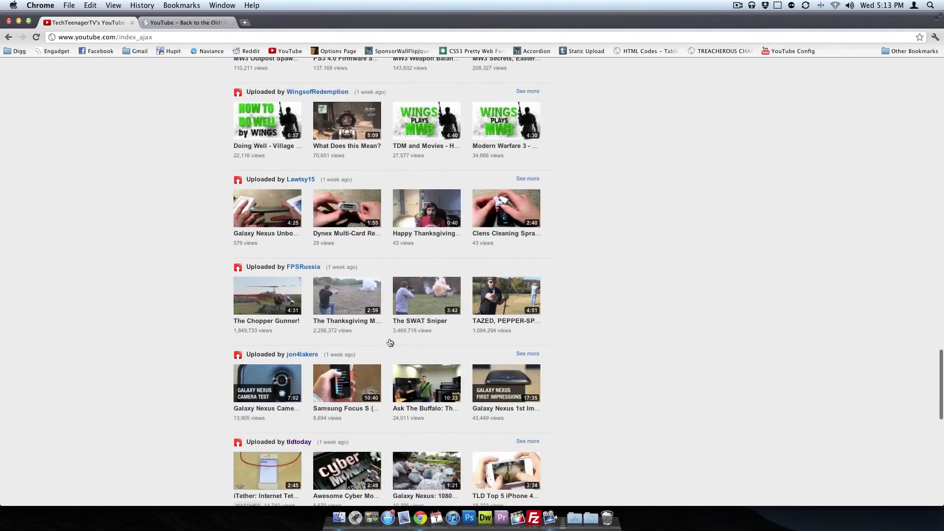
scroll("up", 3)
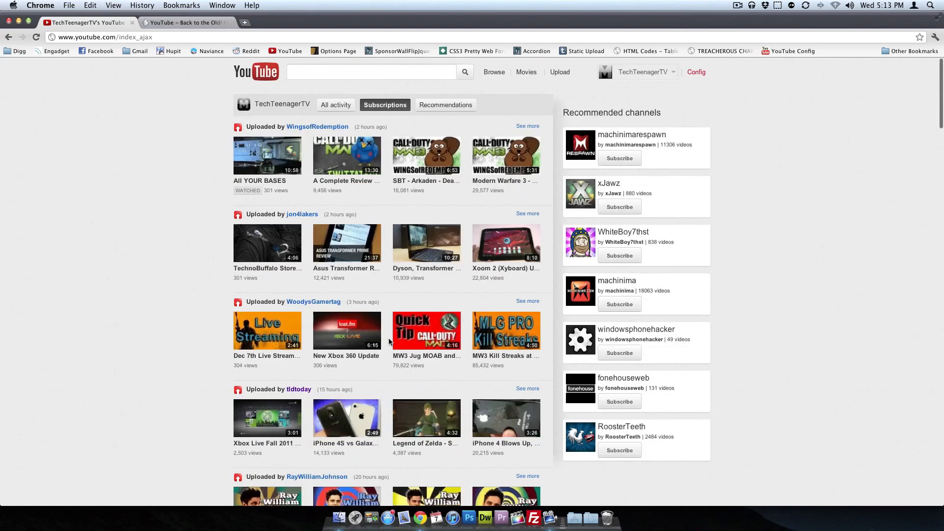
mouse_move(431, 115)
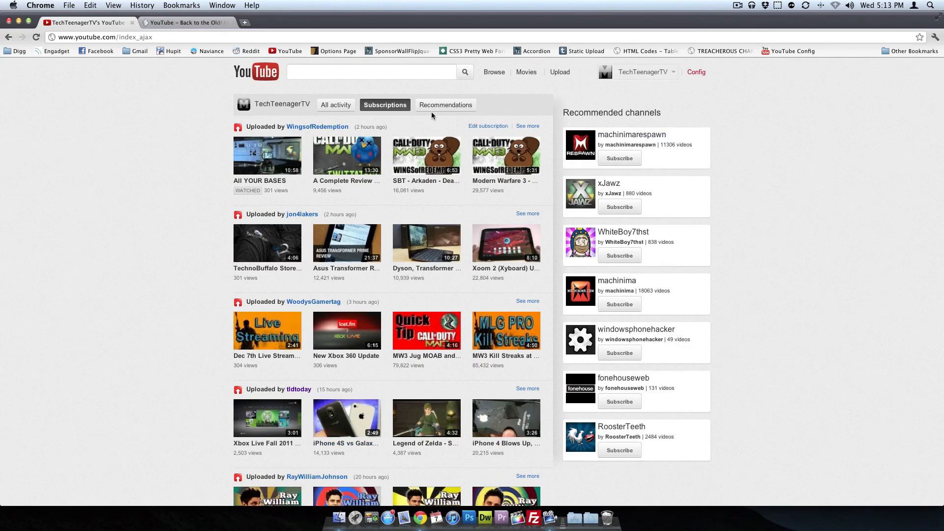
- Open the 'A Complete Review of MW3' video and look through its watch page
left_click(347, 155)
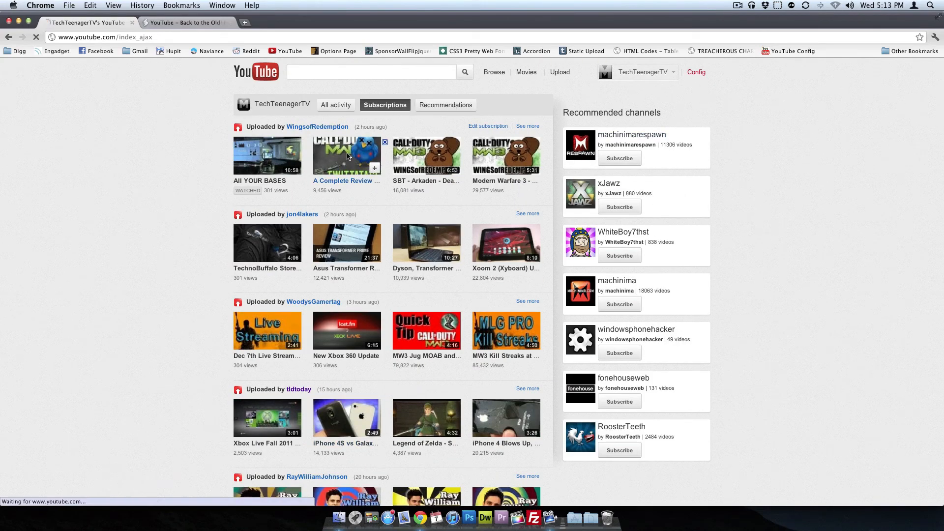
left_click(346, 155)
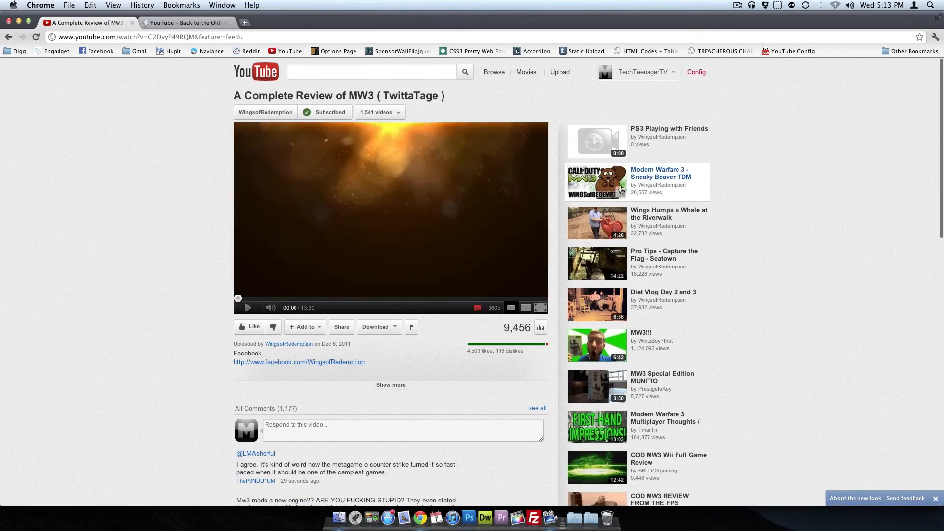
scroll("down", 3)
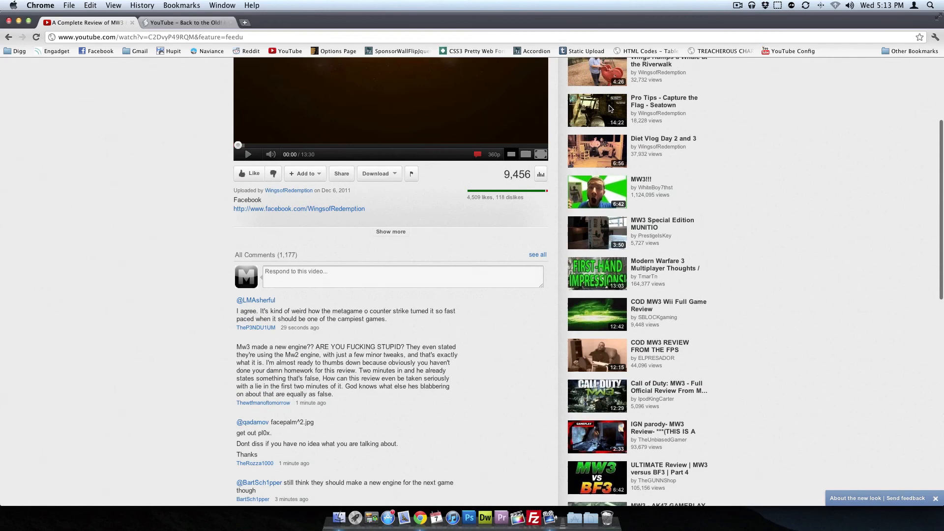
scroll("up", 3)
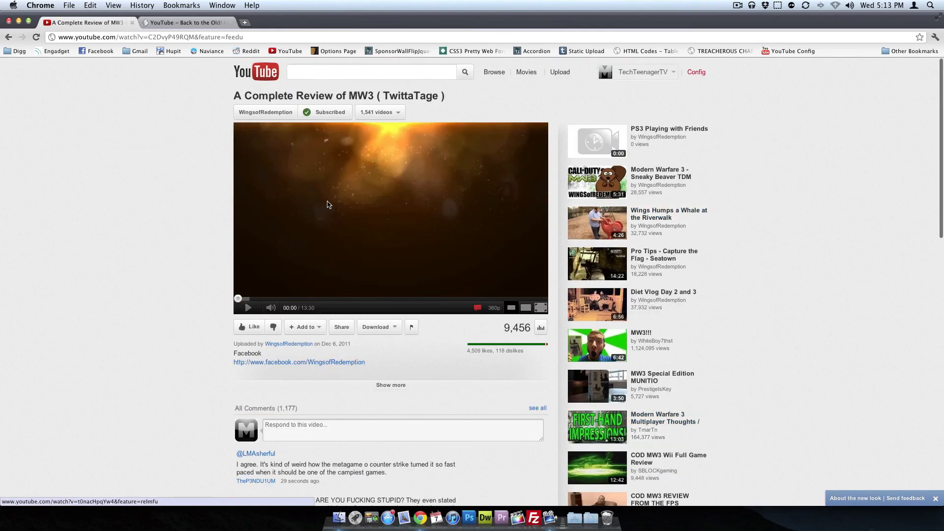
mouse_move(263, 86)
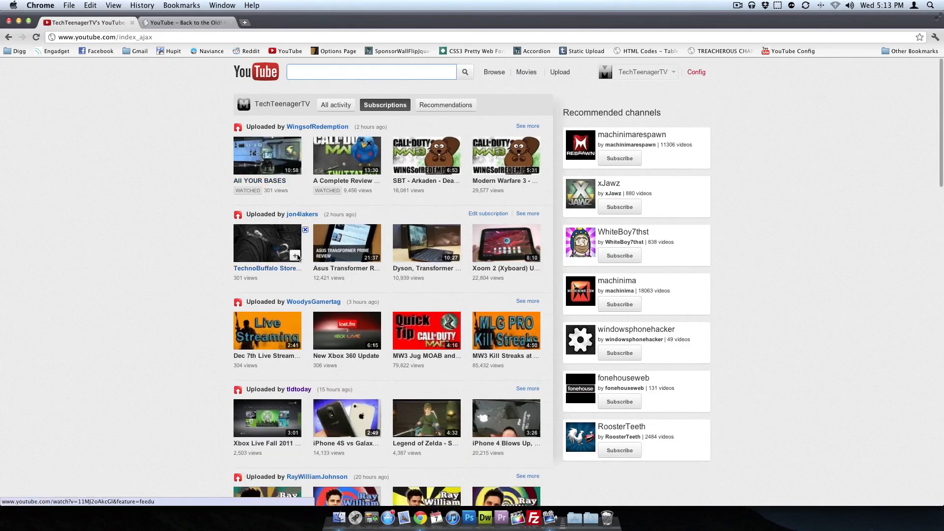
mouse_move(169, 234)
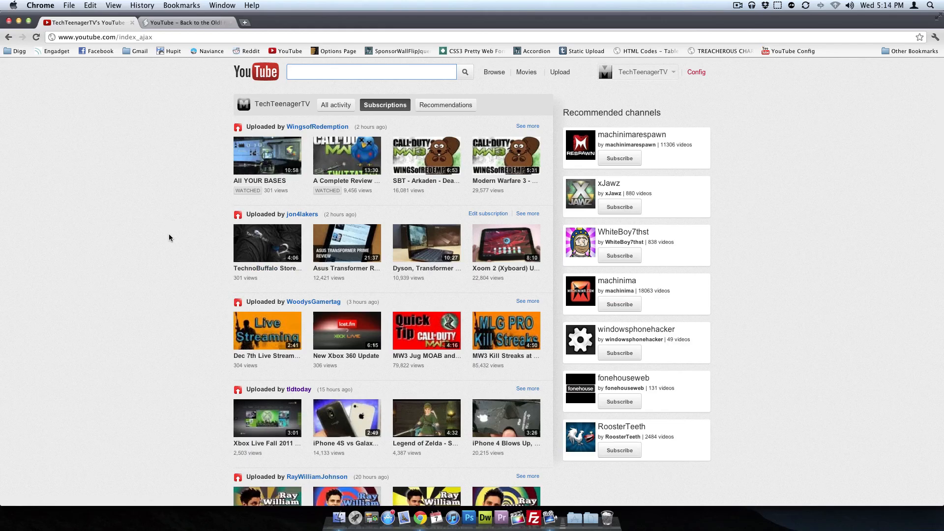
mouse_move(150, 281)
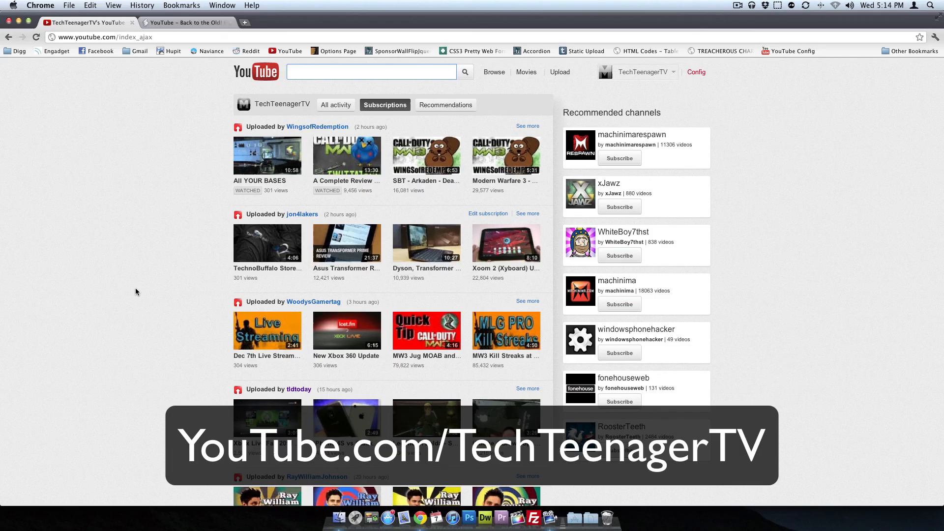
mouse_move(92, 214)
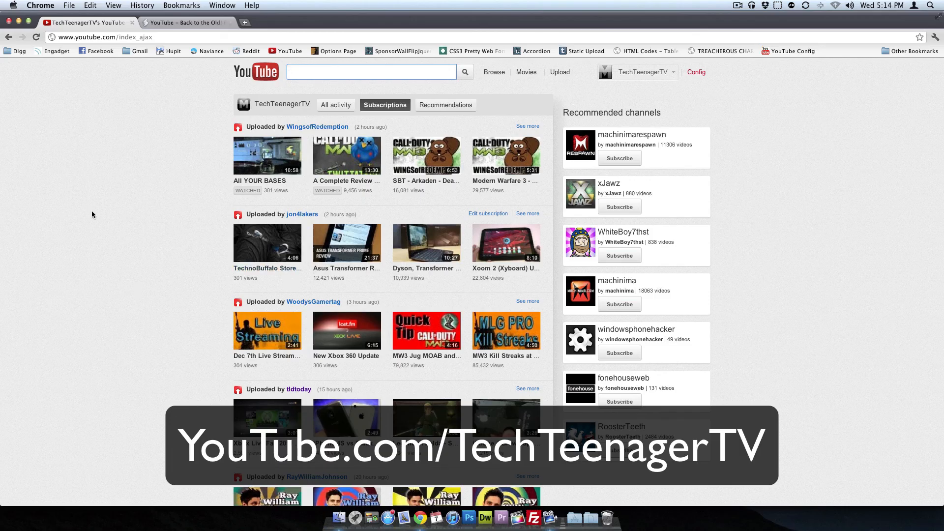